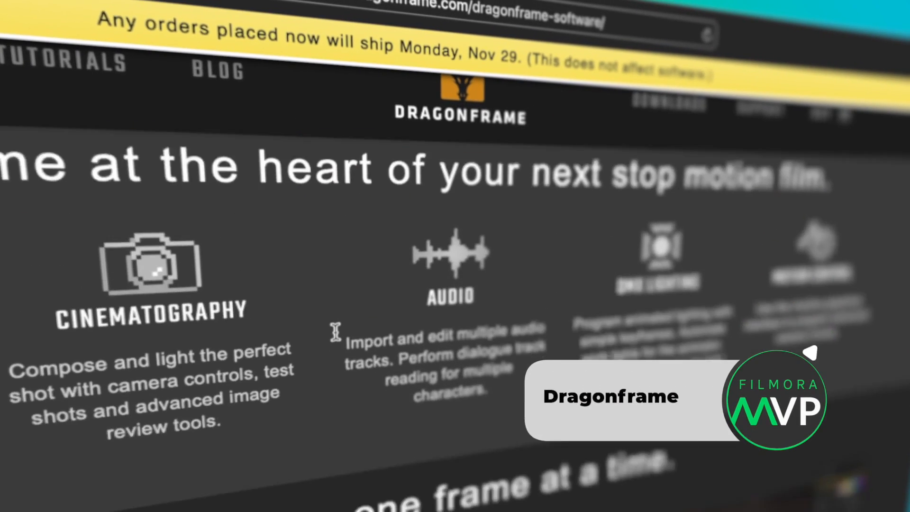
Scroll the Dragonframe page through camera, lighting, motion control, hardware and Dragonframe 5 sections
scroll(down, 3)
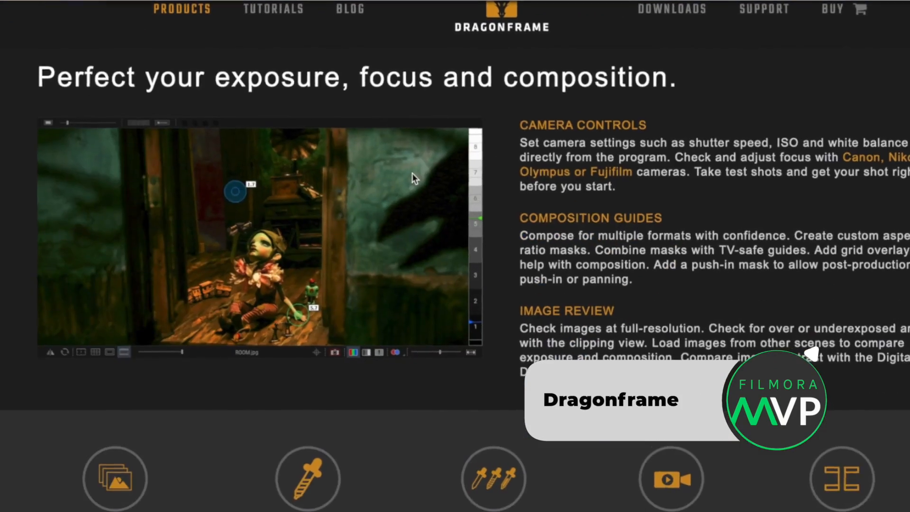
scroll(down, 3)
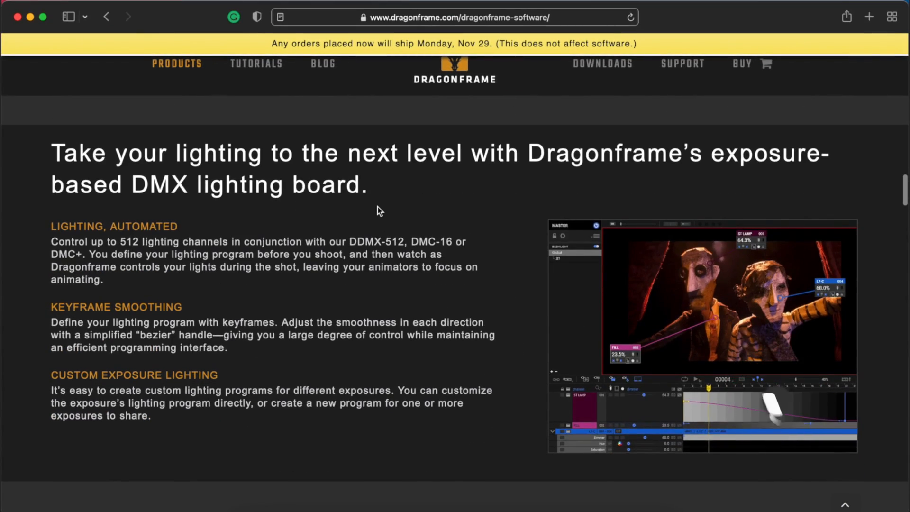
scroll(down, 3)
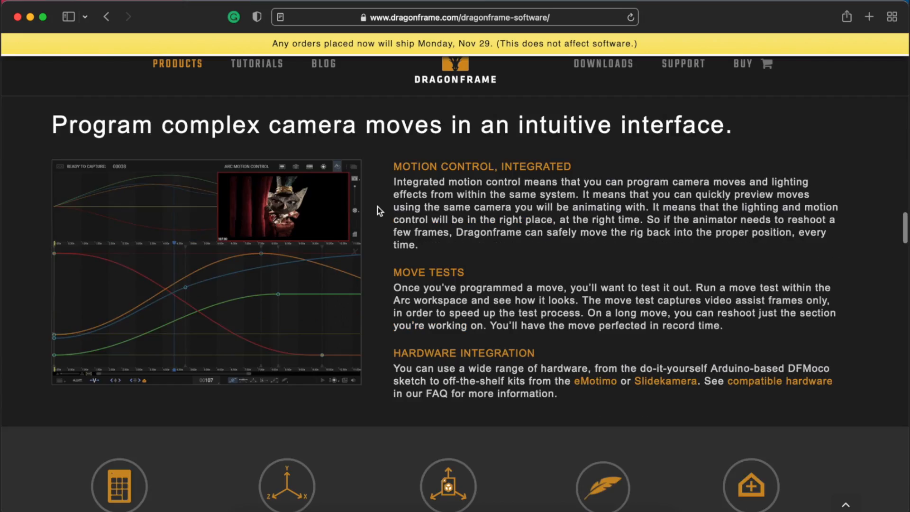
scroll(down, 3)
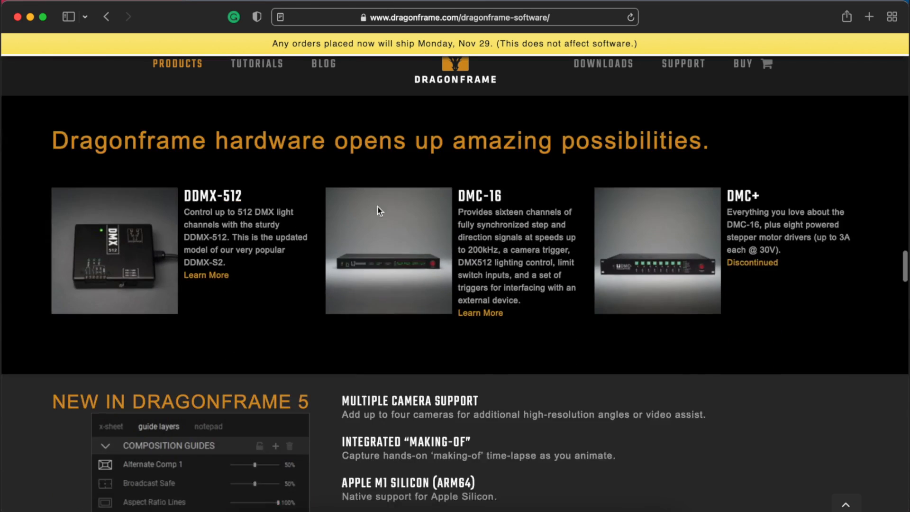
scroll(down, 3)
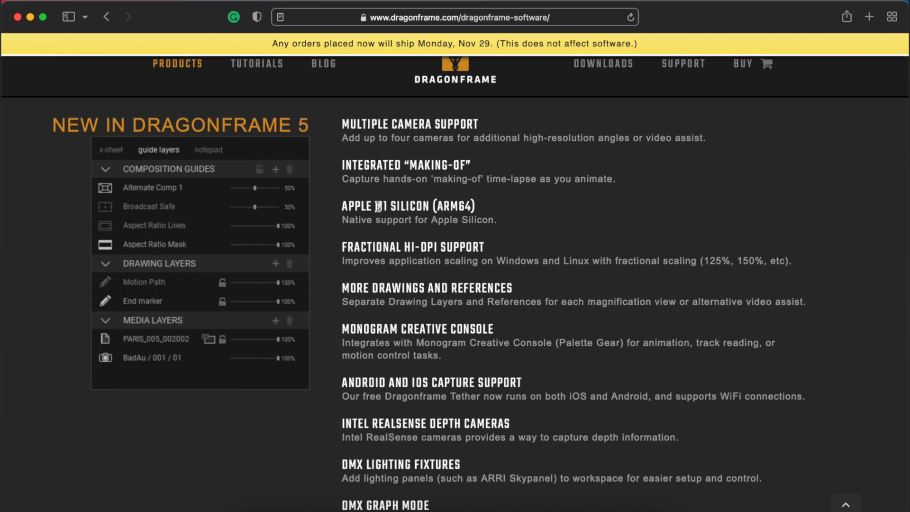
scroll(down, 3)
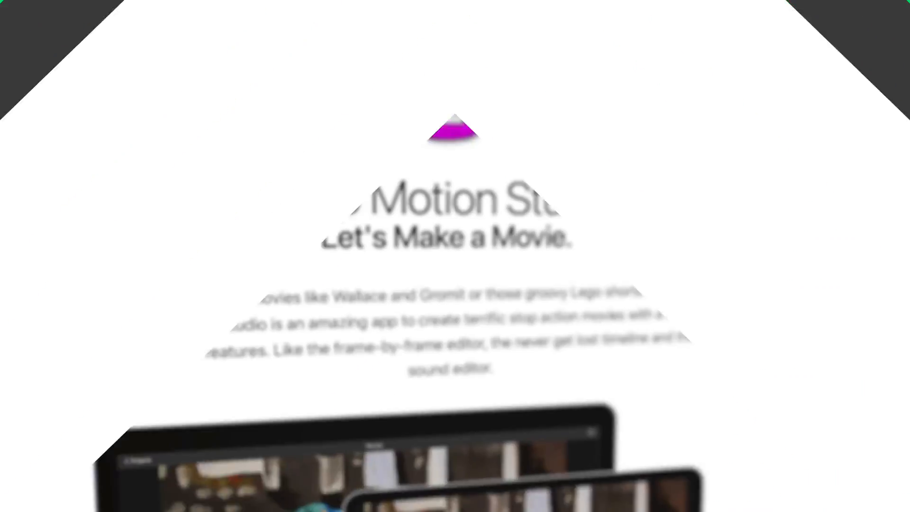
Scroll the Stop Motion Studio page past the digital camera and mouth editor sections
scroll(down, 3)
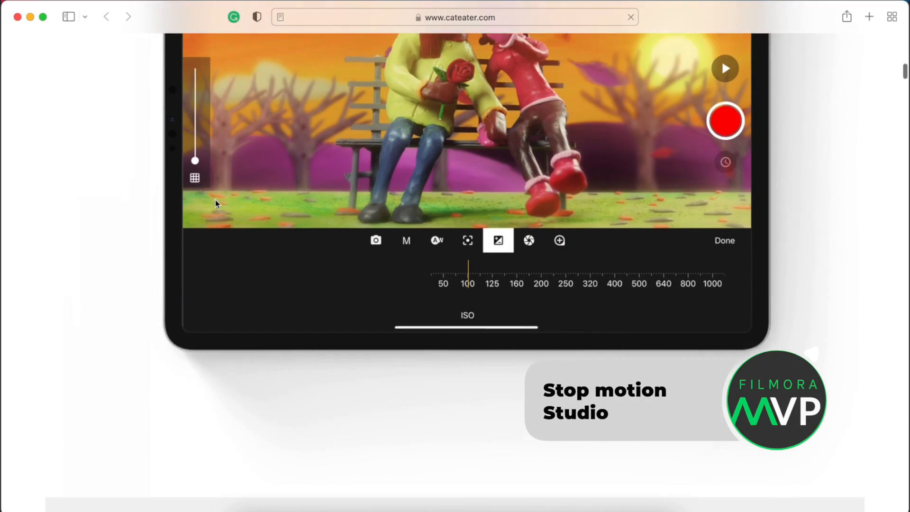
scroll(down, 3)
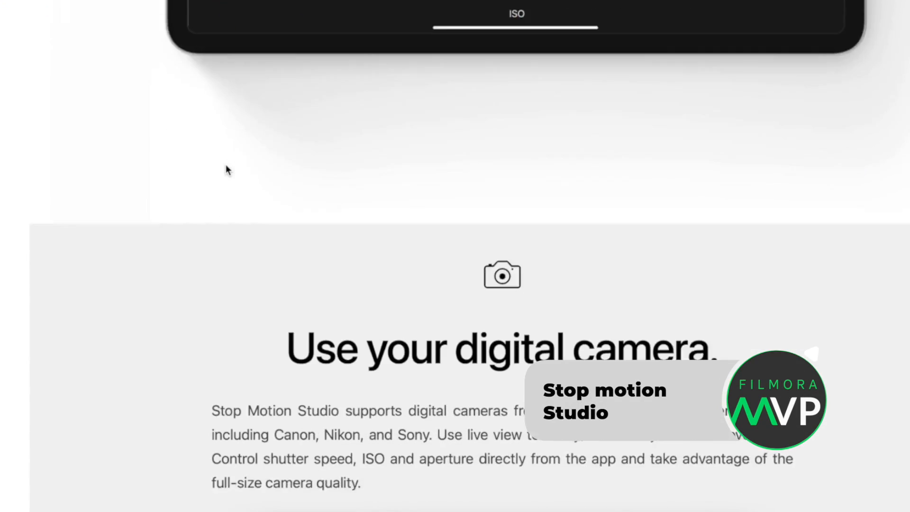
scroll(down, 3)
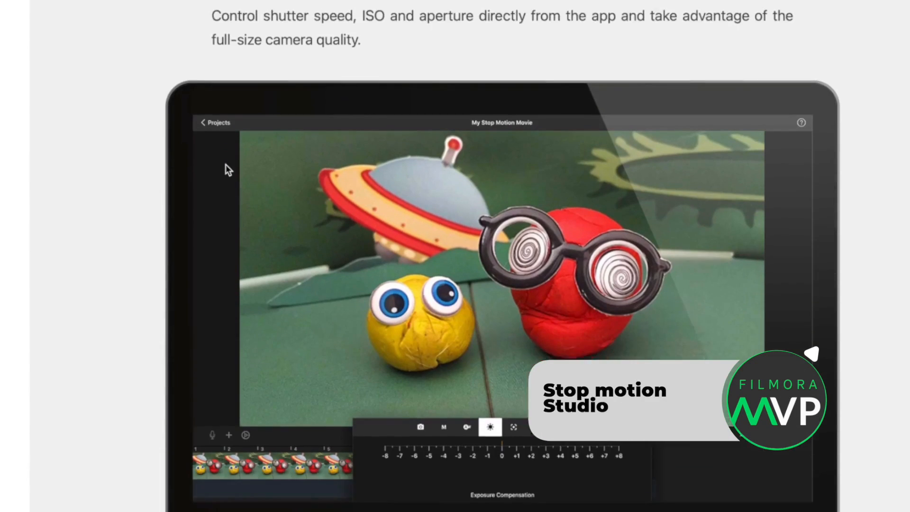
scroll(down, 3)
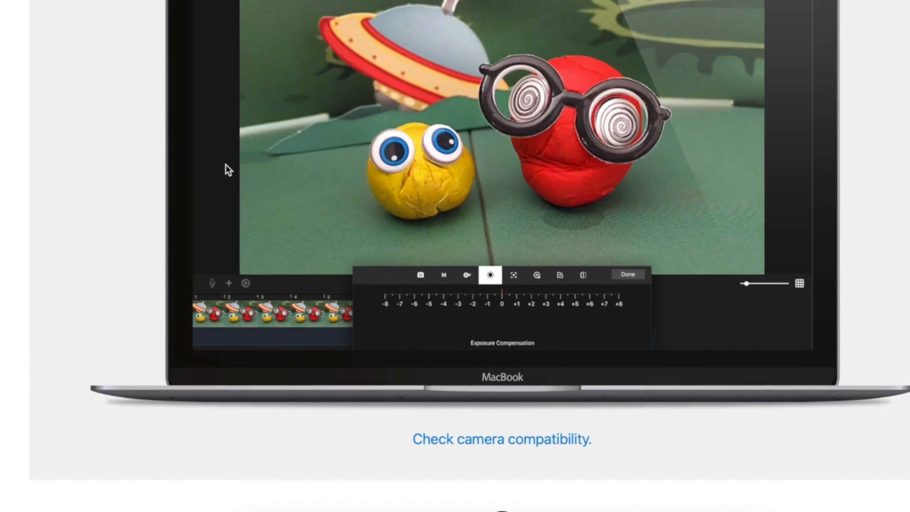
scroll(down, 3)
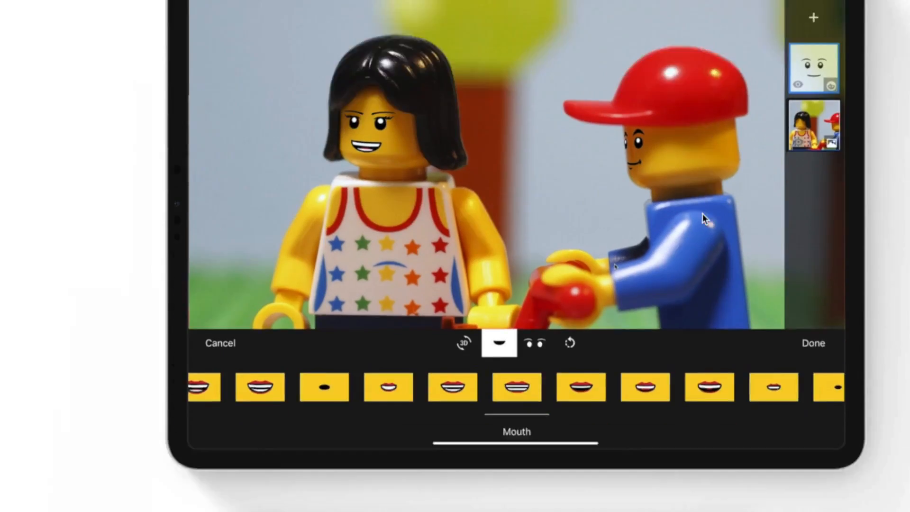
scroll(down, 3)
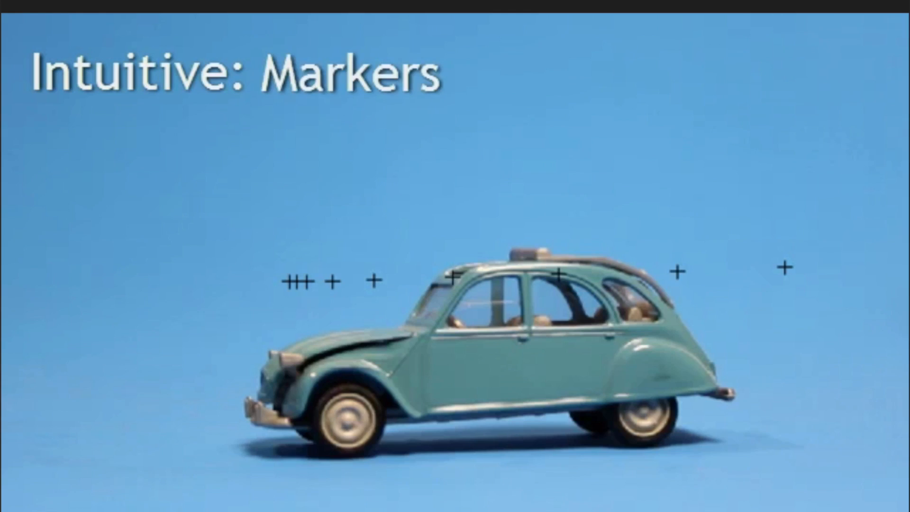
Watch the markers demo, then bring up the FilmoraPro 'Raise the Bar' section
click(644, 495)
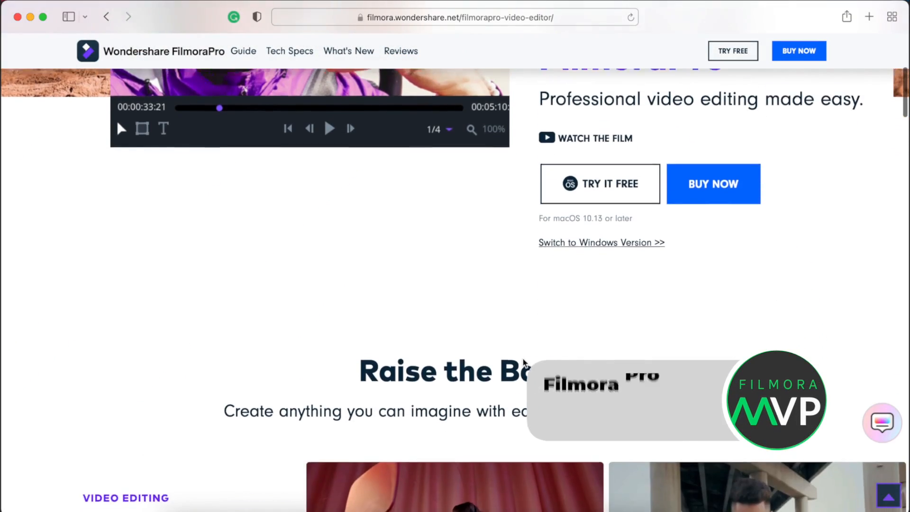
Scroll FilmoraPro past its audio features and play the Animations card preview clip
scroll(down, 3)
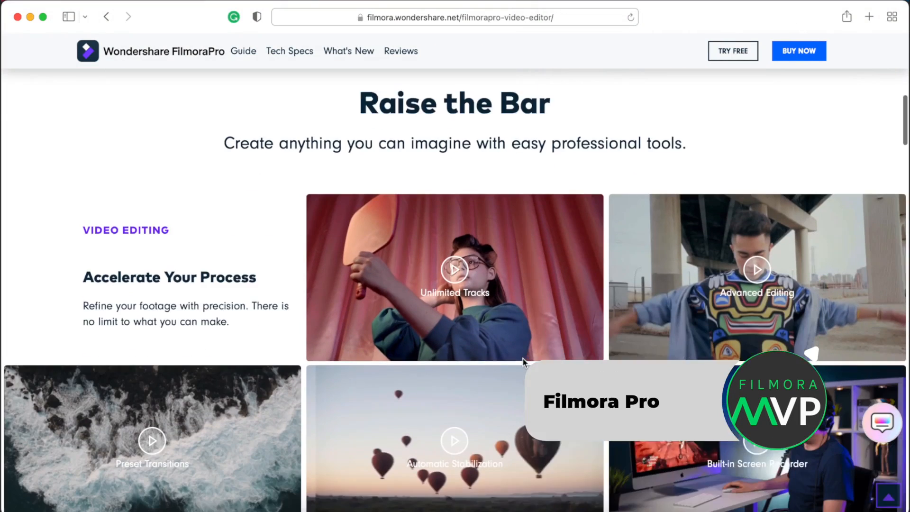
scroll(down, 3)
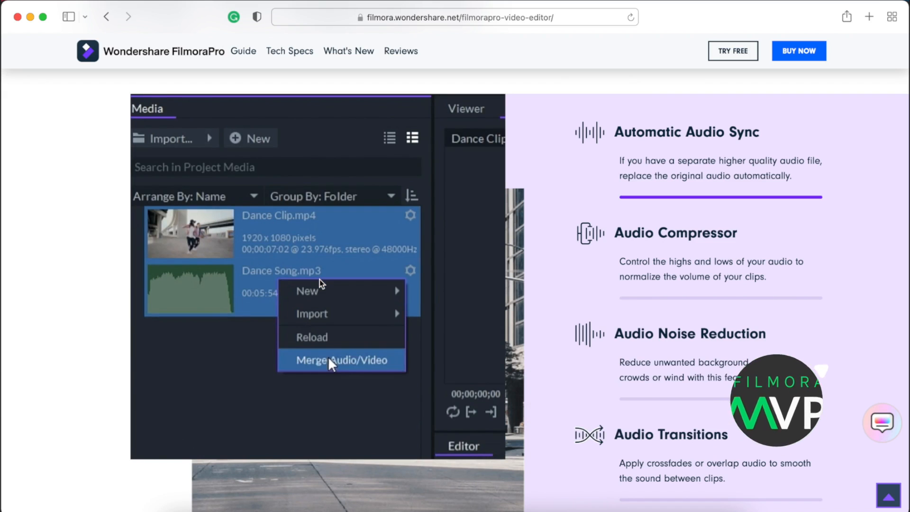
scroll(down, 3)
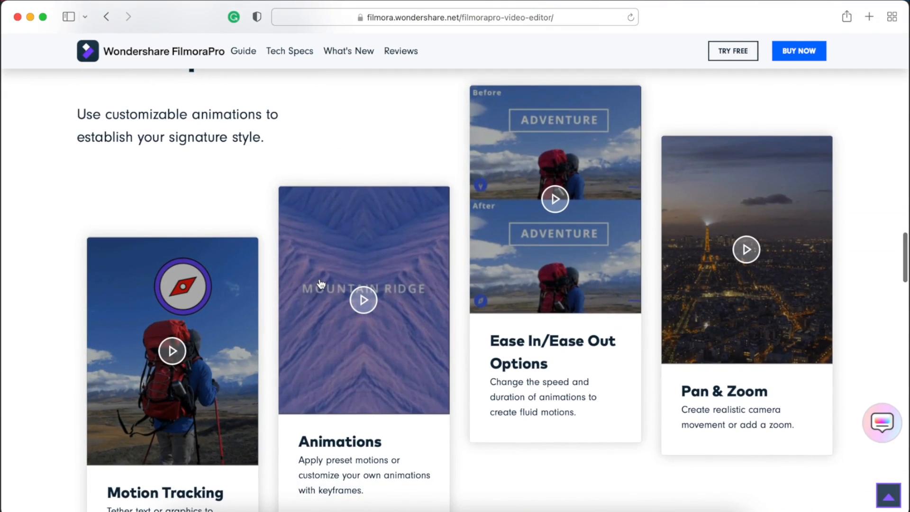
click(363, 299)
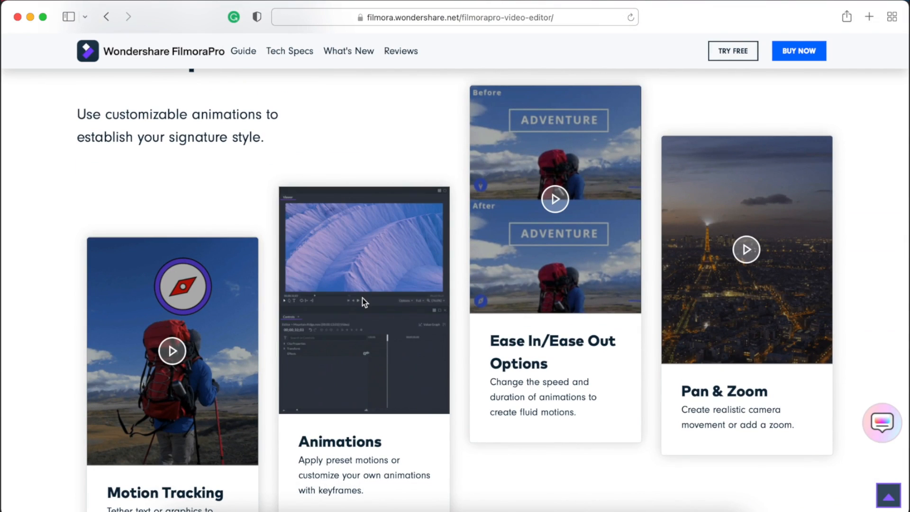